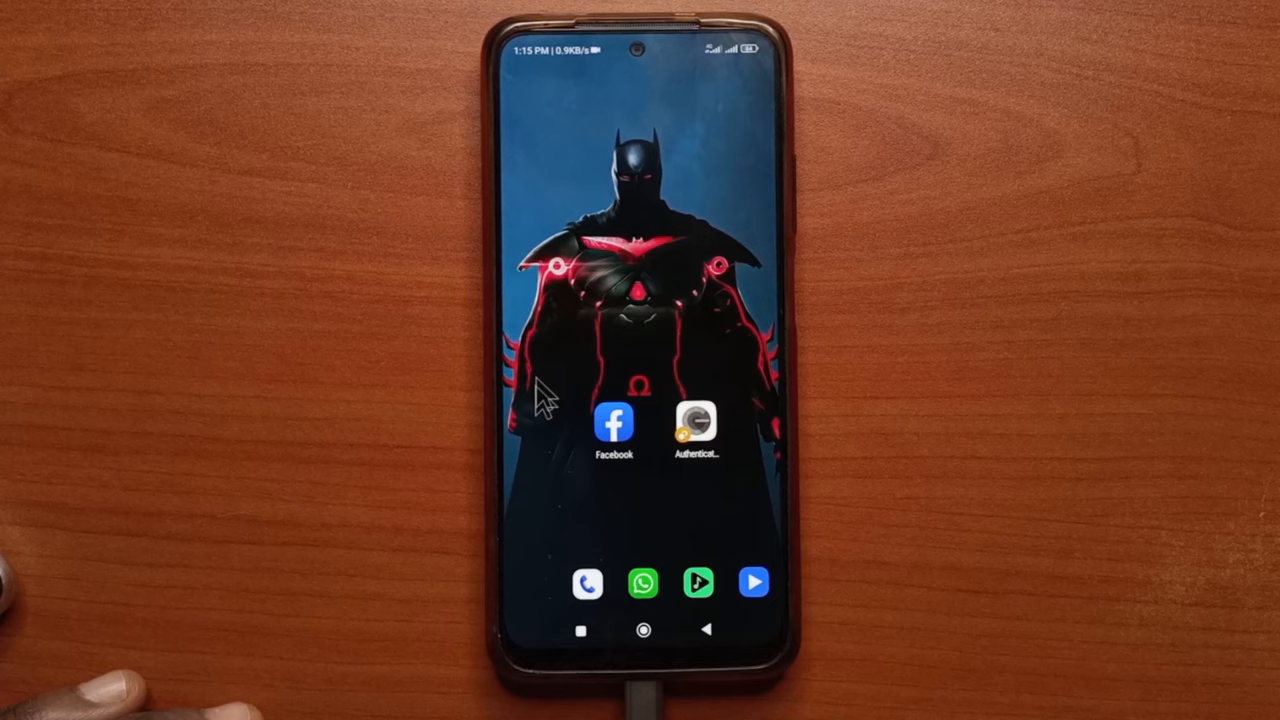
Launch Facebook, go to its main menu and expand Settings & privacy.
left_click(610, 428)
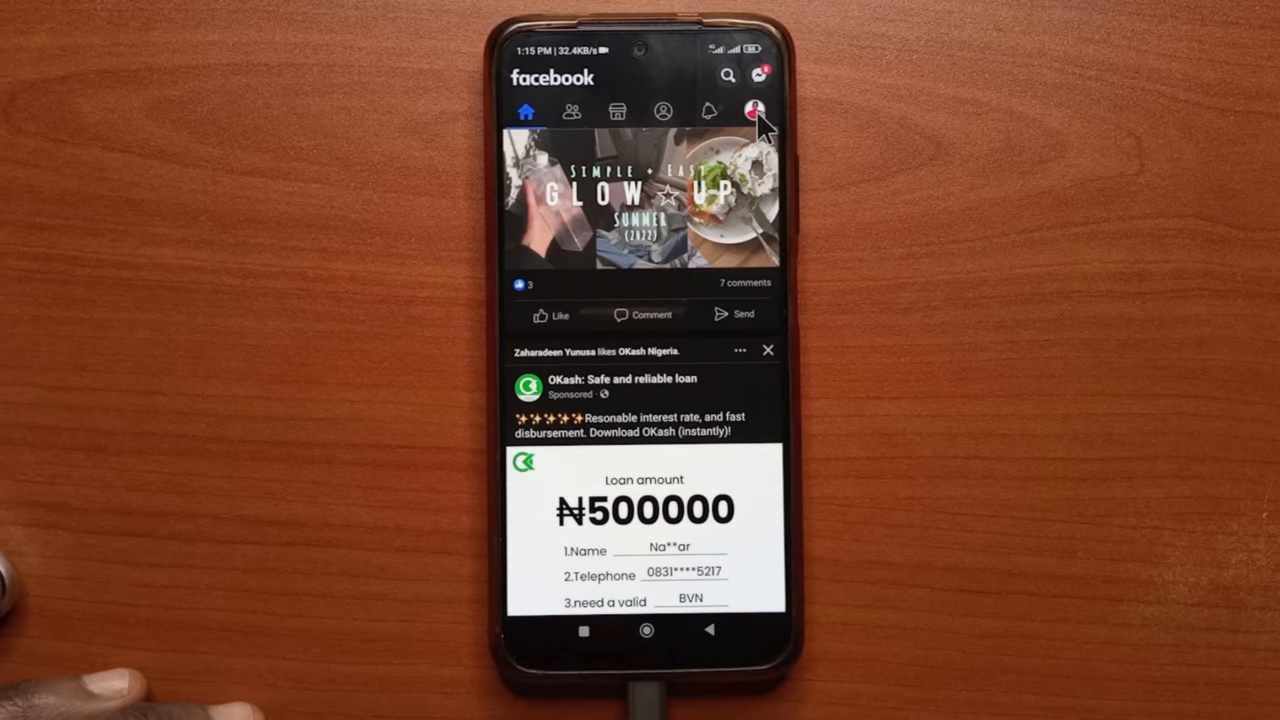
left_click(756, 110)
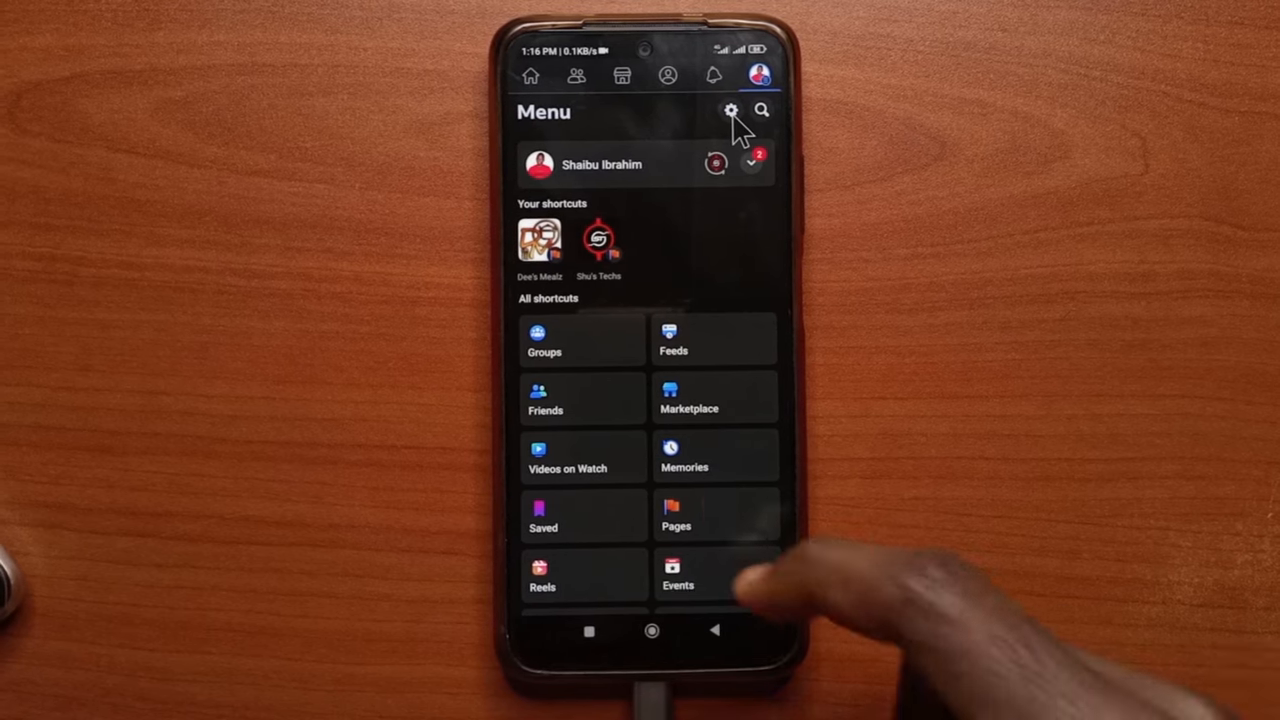
scroll("down", 3)
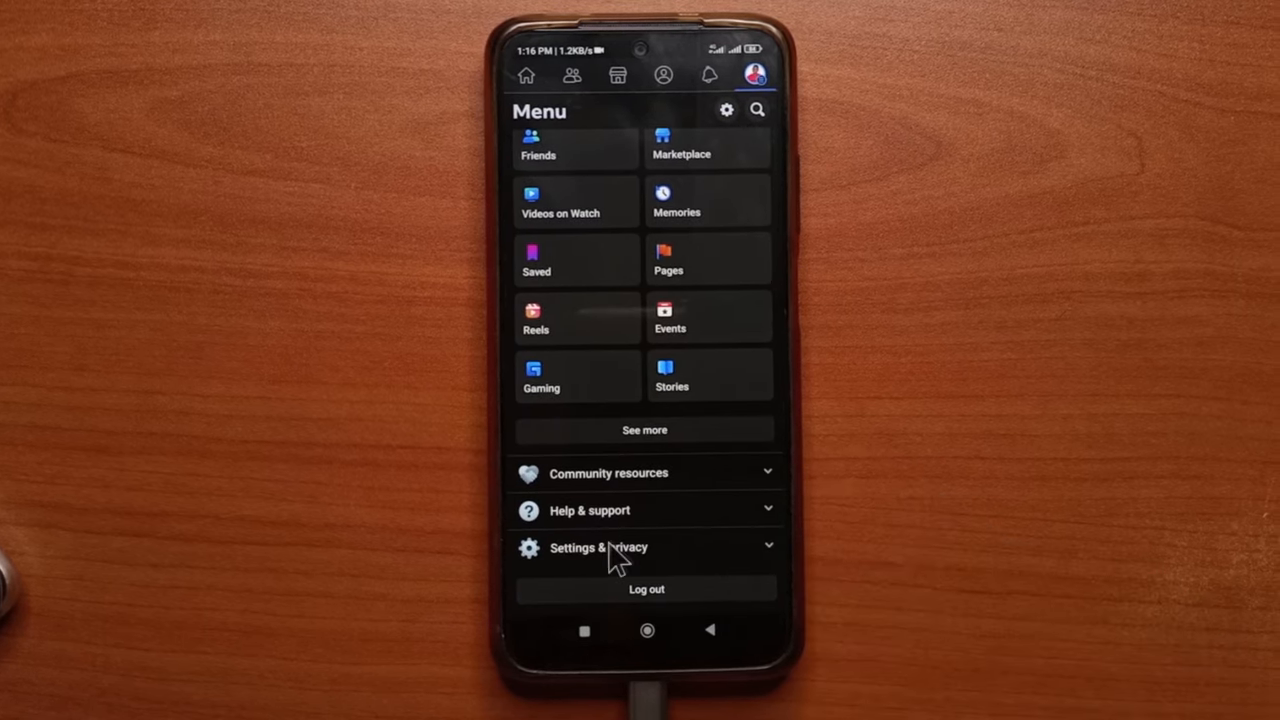
left_click(608, 548)
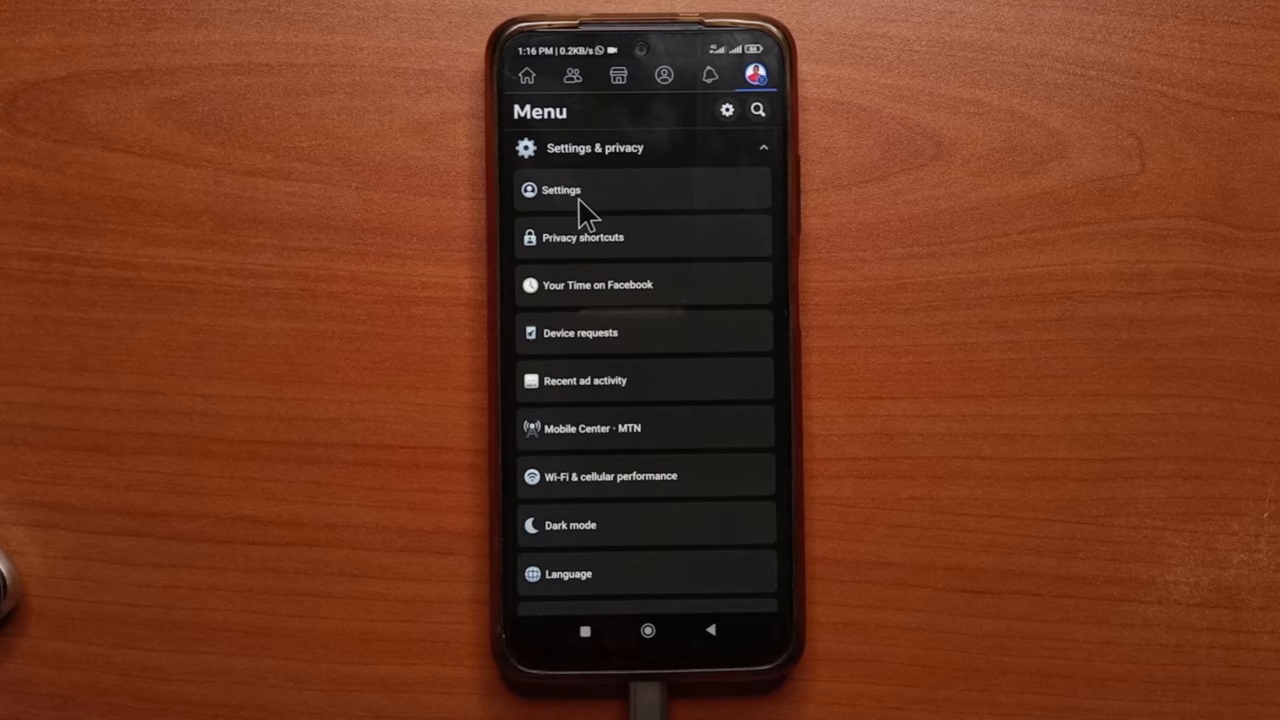
From Settings, reach Security and login and start Use two-factor authentication.
left_click(560, 190)
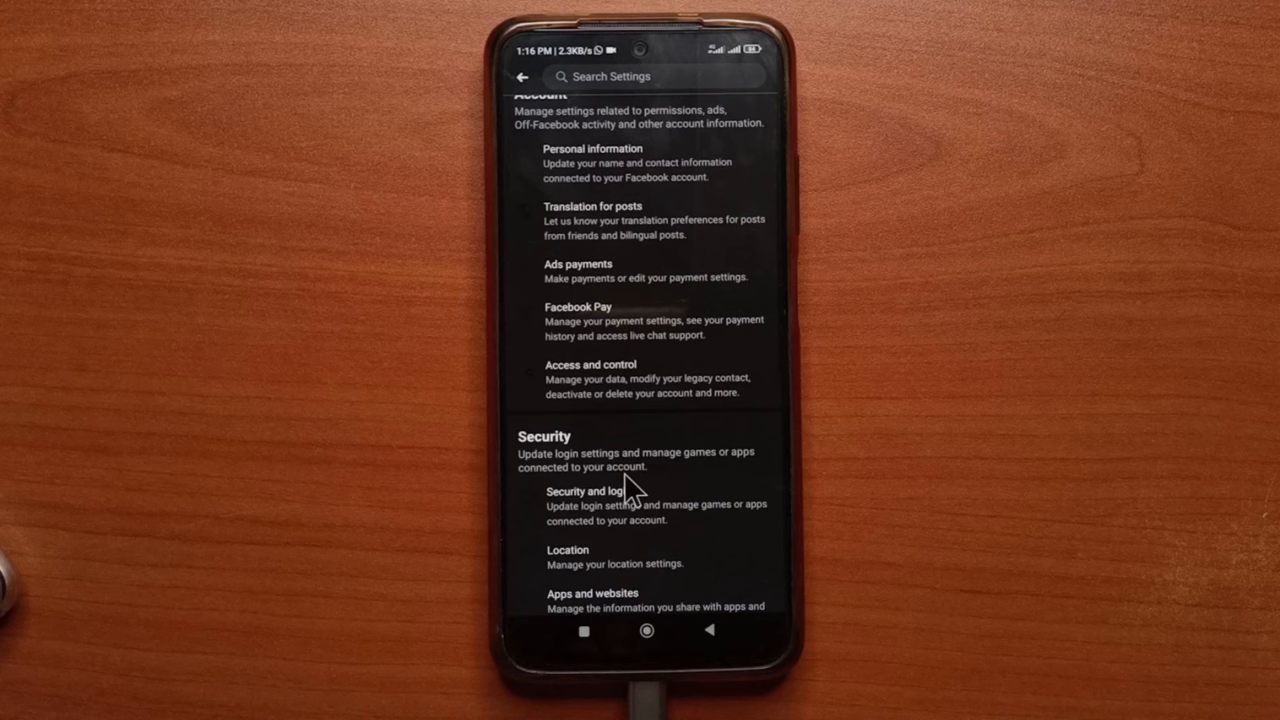
scroll("down", 3)
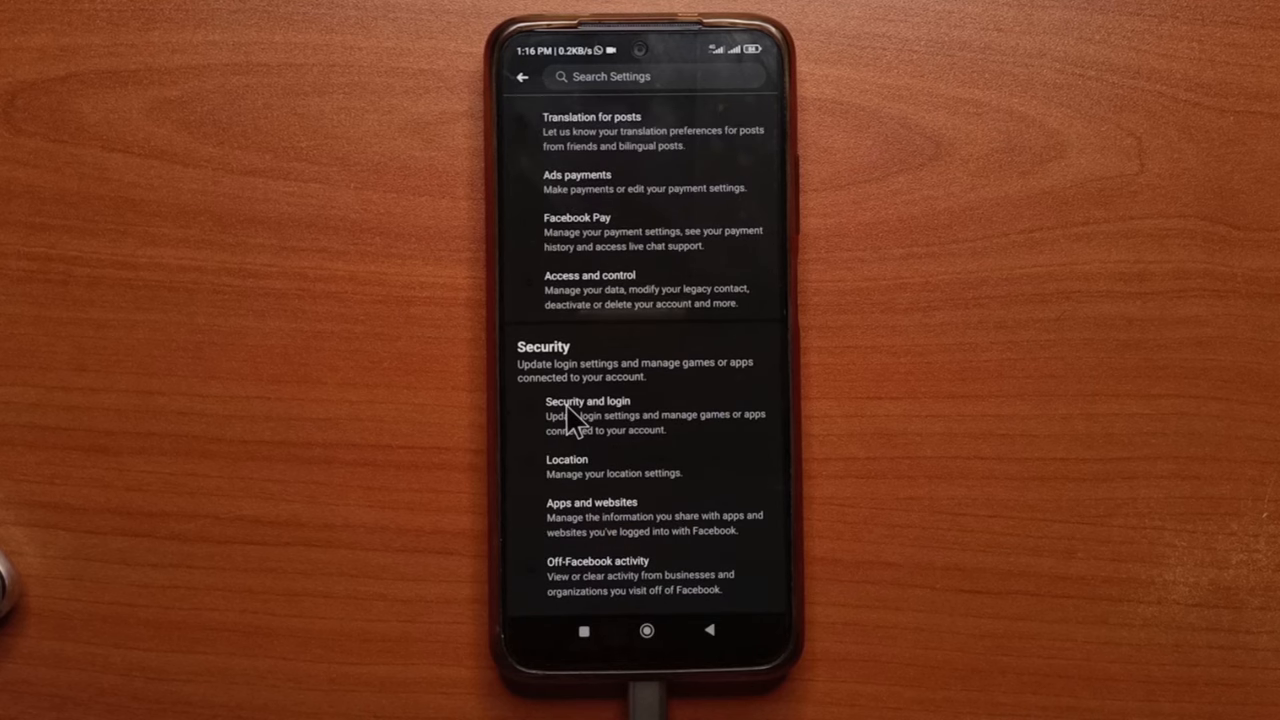
left_click(588, 400)
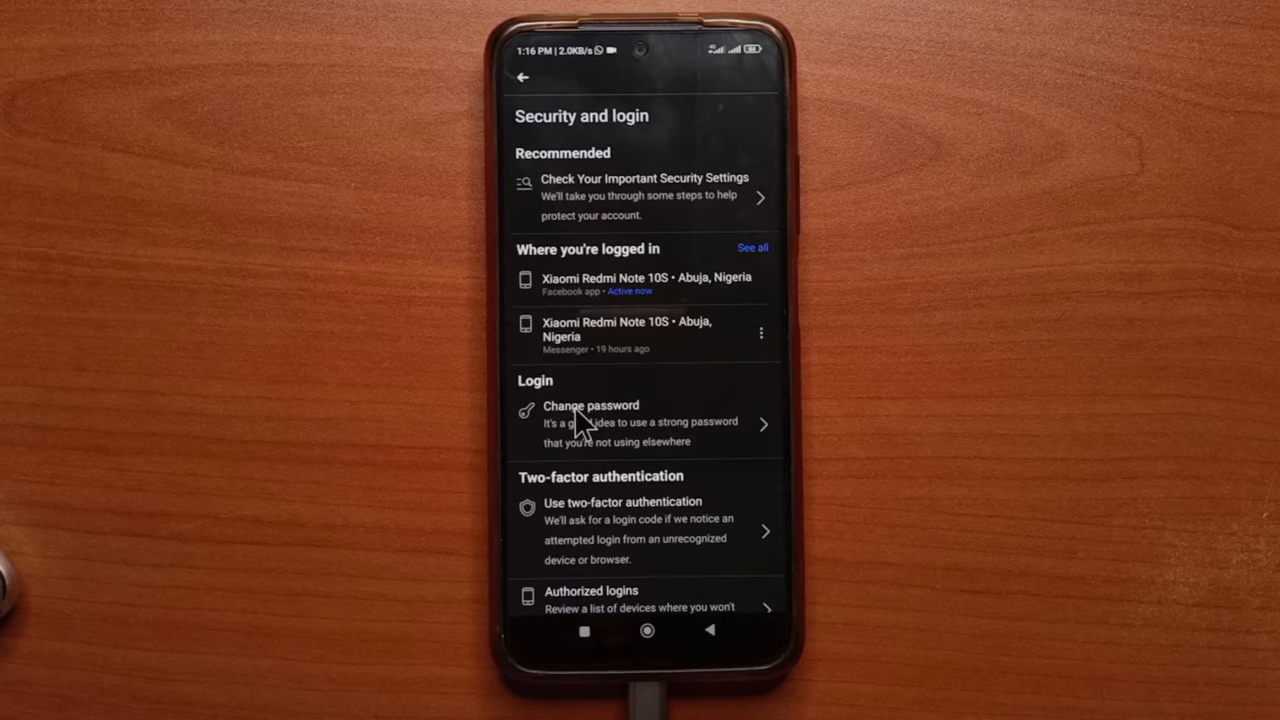
mouse_move(640, 502)
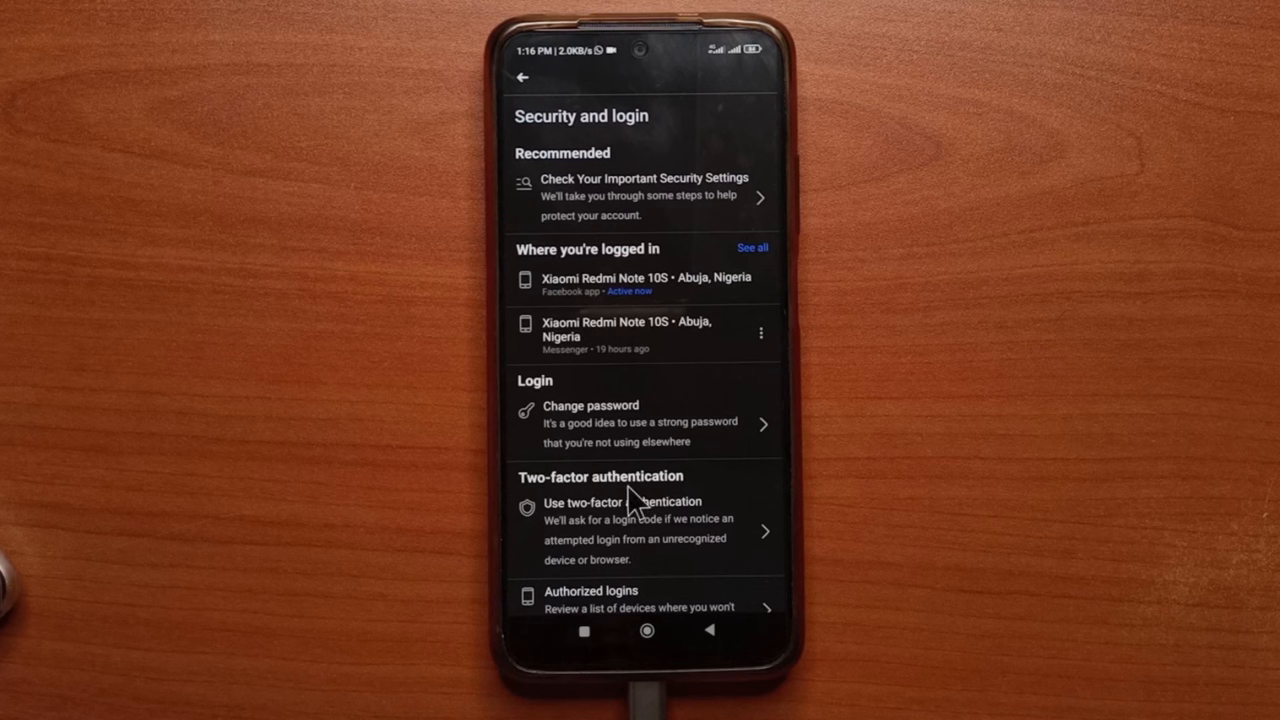
left_click(630, 516)
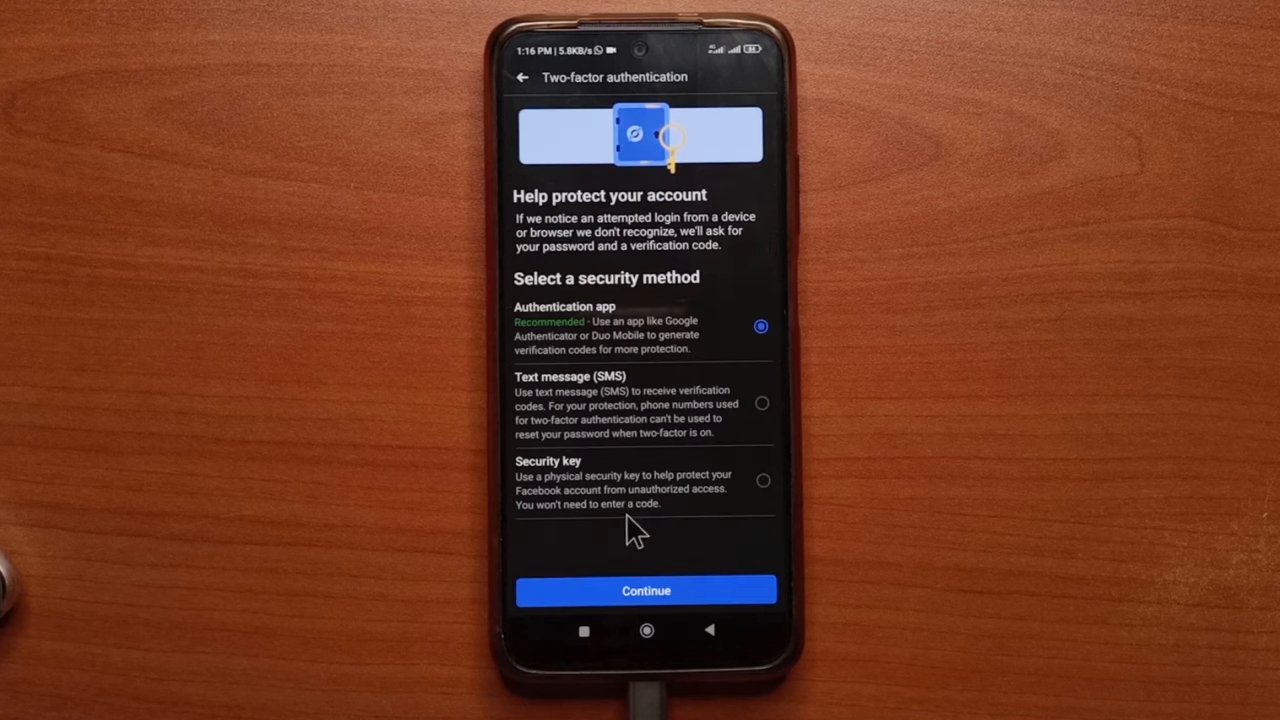
mouse_move(608, 330)
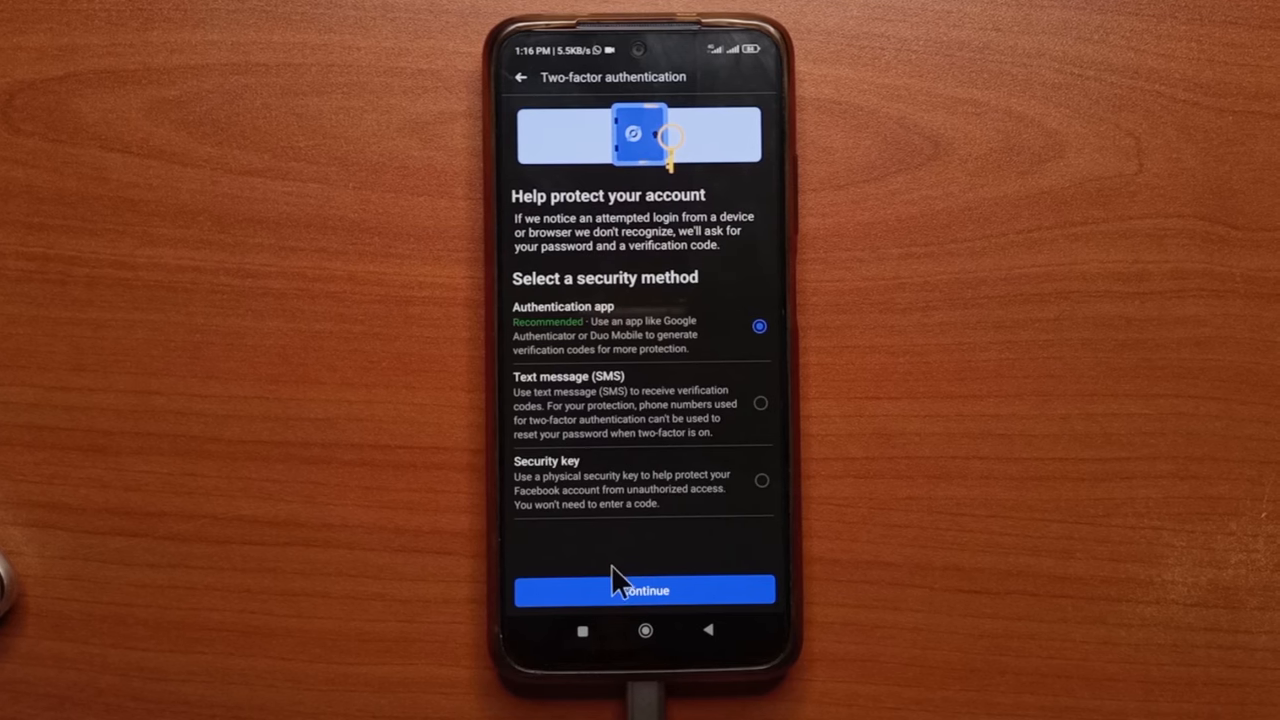
Continue with the Authentication app method, copy the setup key and proceed to the code step.
left_click(644, 590)
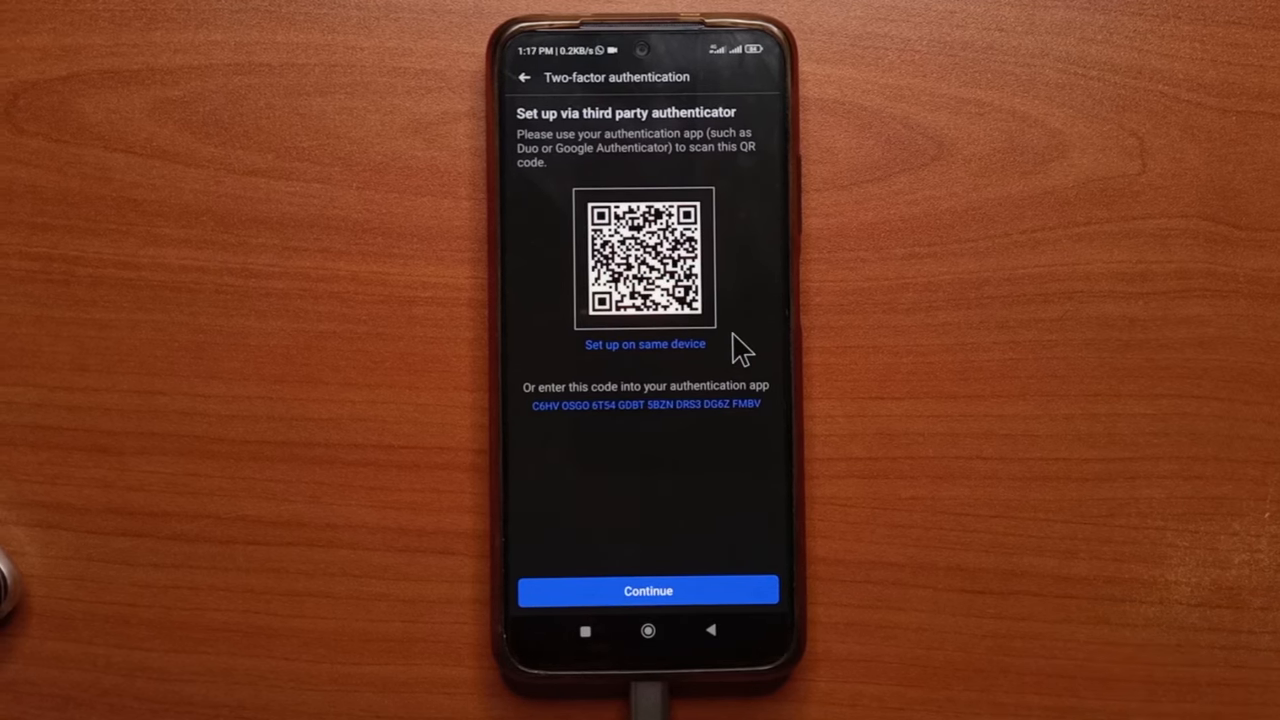
mouse_move(700, 422)
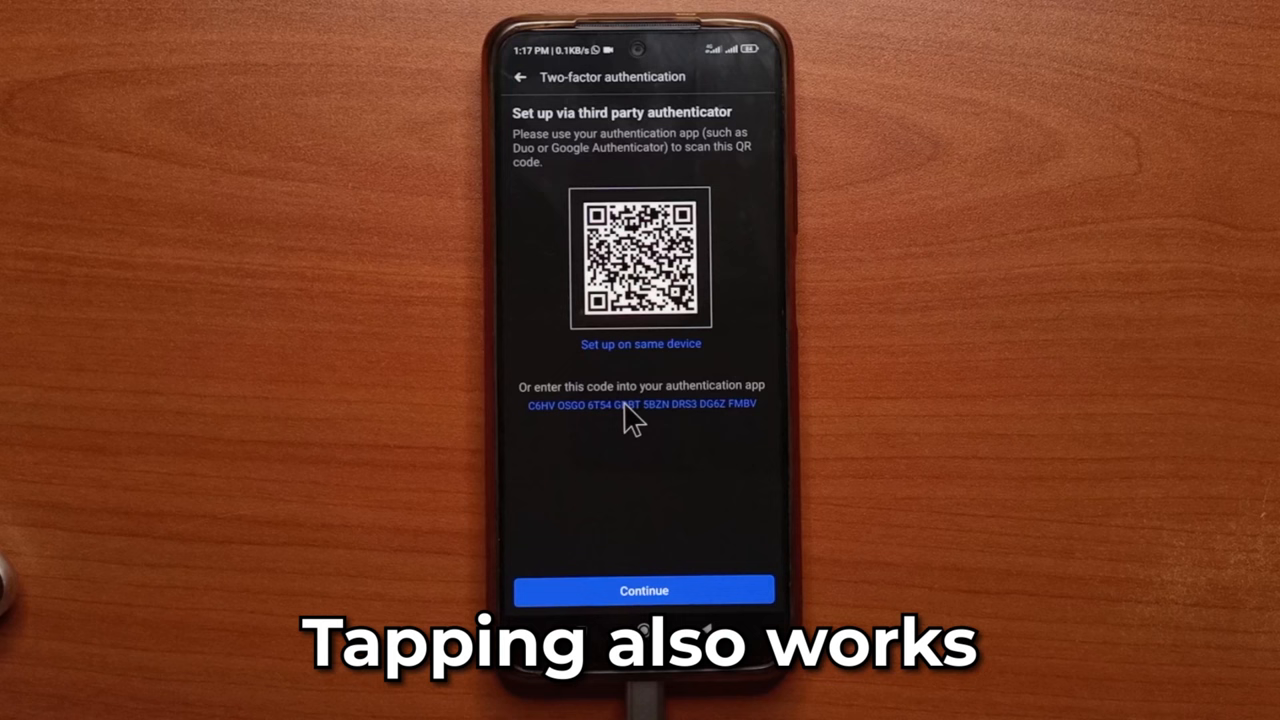
left_click(640, 404)
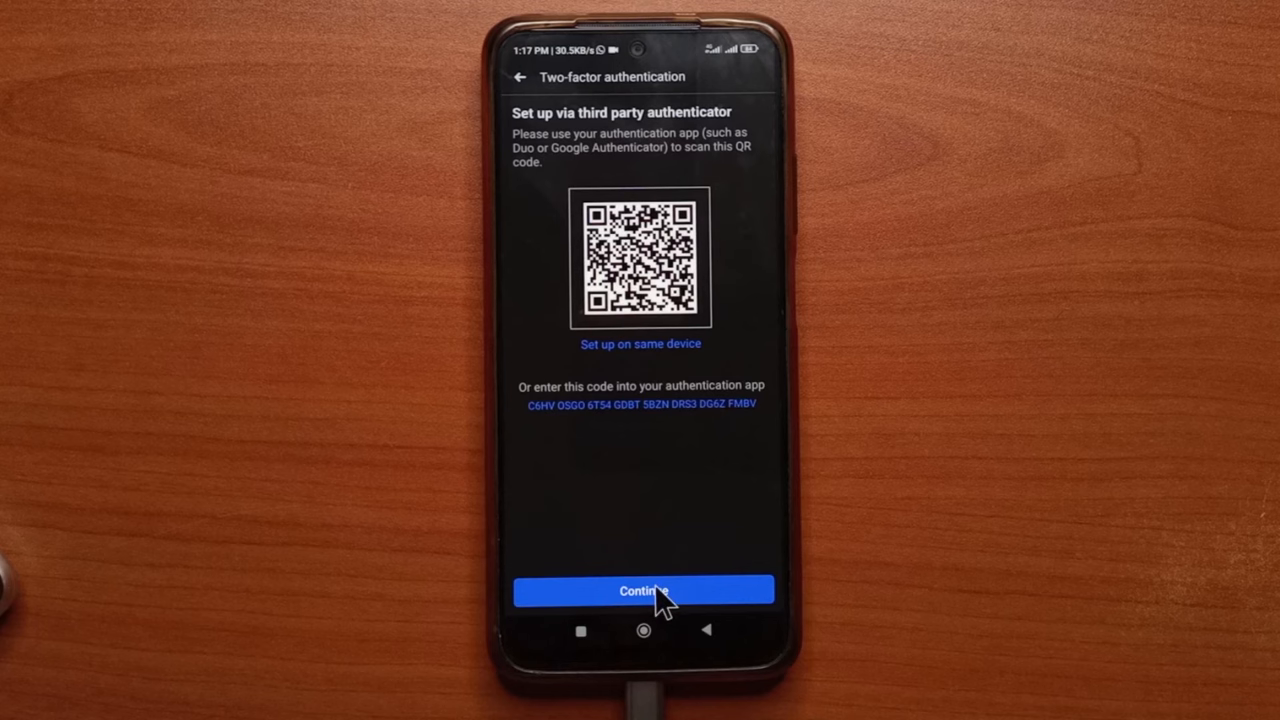
left_click(644, 590)
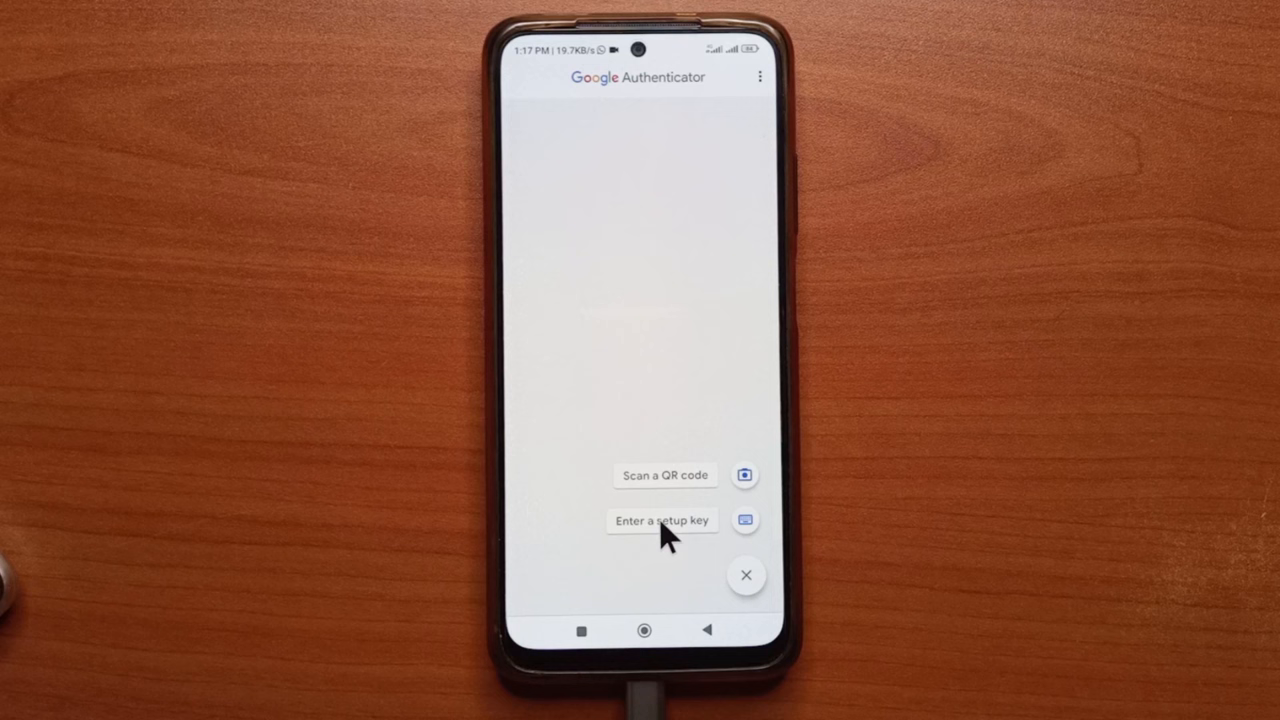
Add an account from a setup key and paste the copied Facebook key into Your key.
left_click(660, 520)
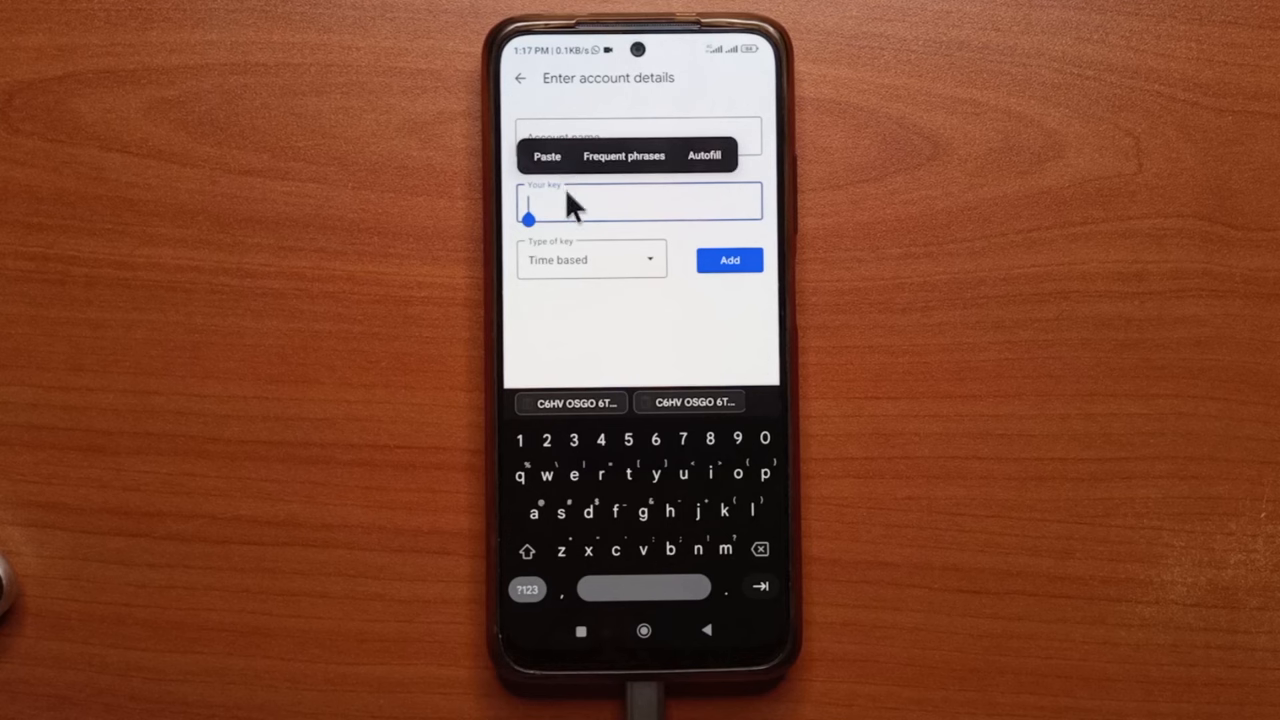
left_click(546, 156)
type("Facebook")
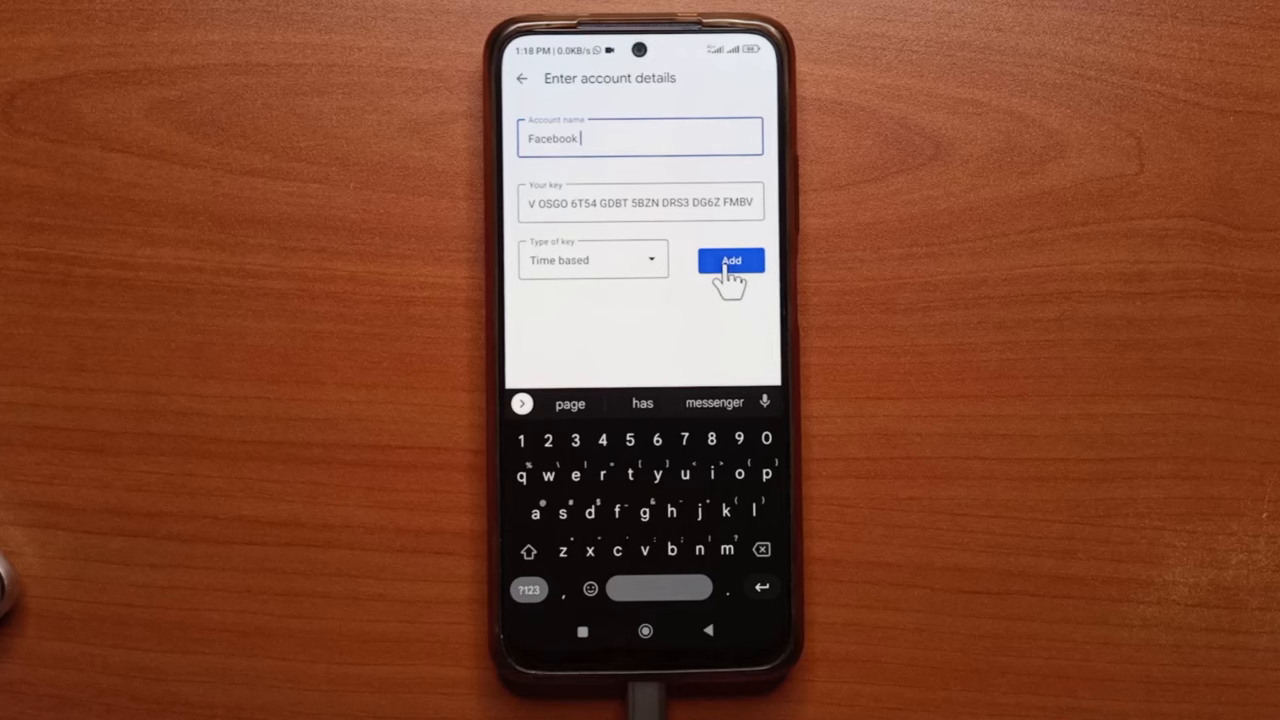
Save the Facebook account so Authenticator shows its code 974 432.
left_click(732, 260)
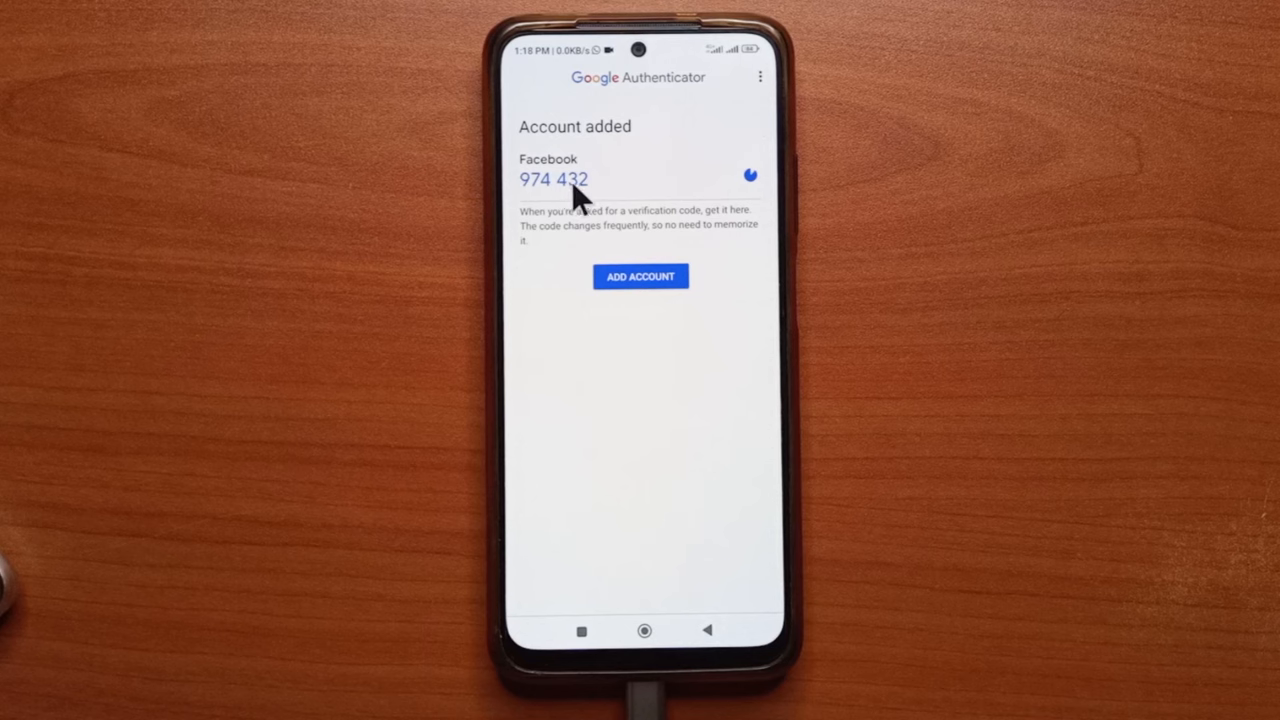
mouse_move(670, 180)
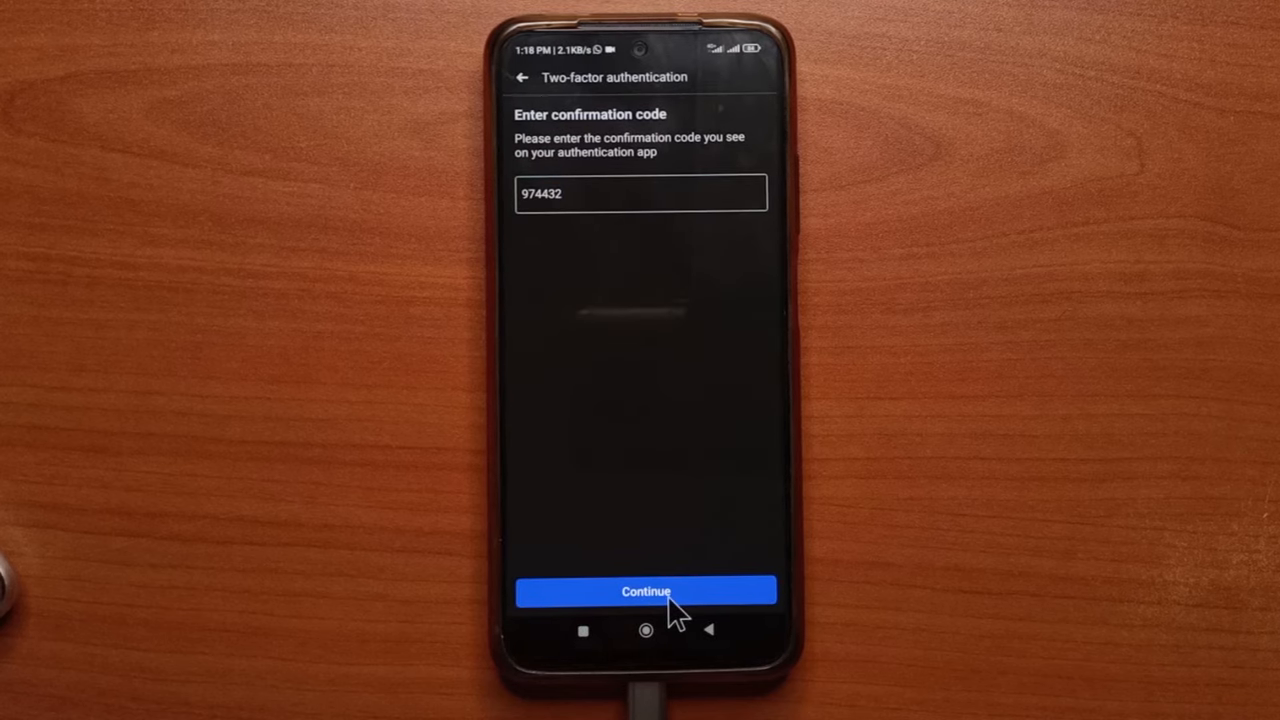
left_click(646, 590)
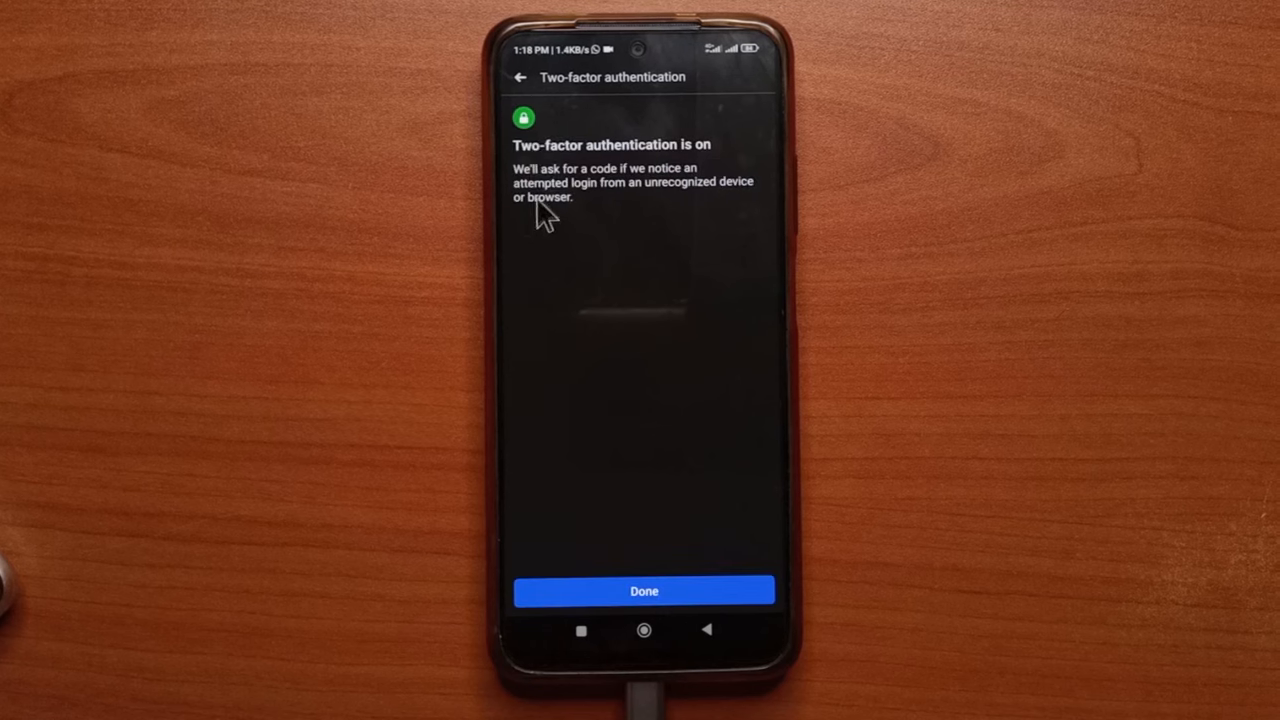